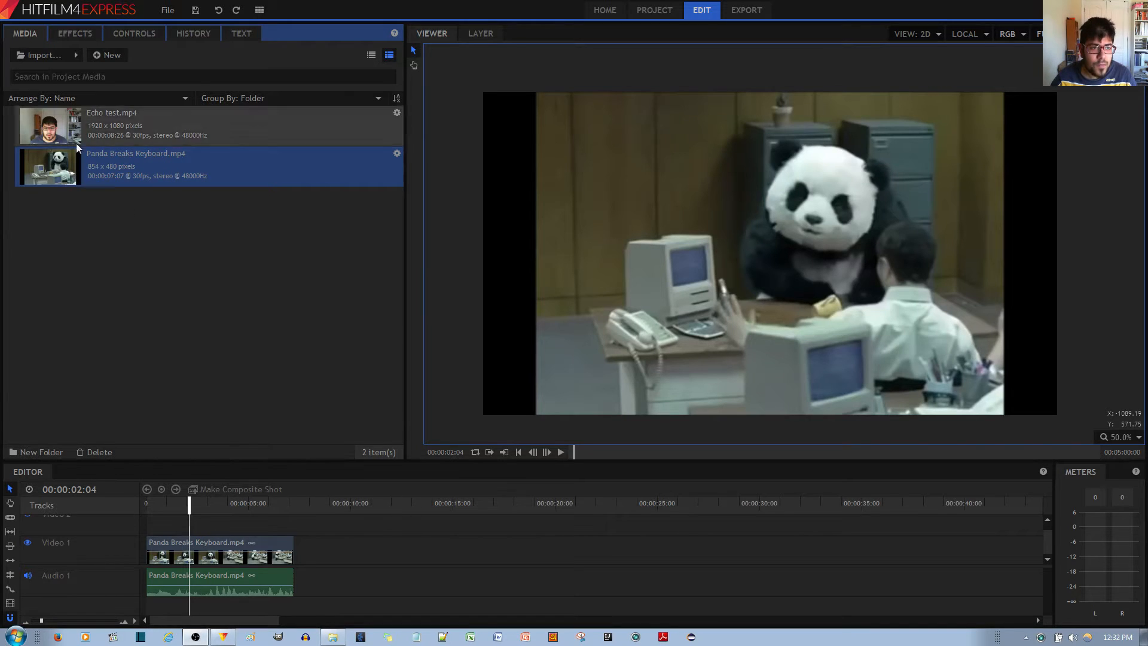
- Add the Pitch audio effect to the Panda Breaks Keyboard clip and show it in Controls
click(74, 33)
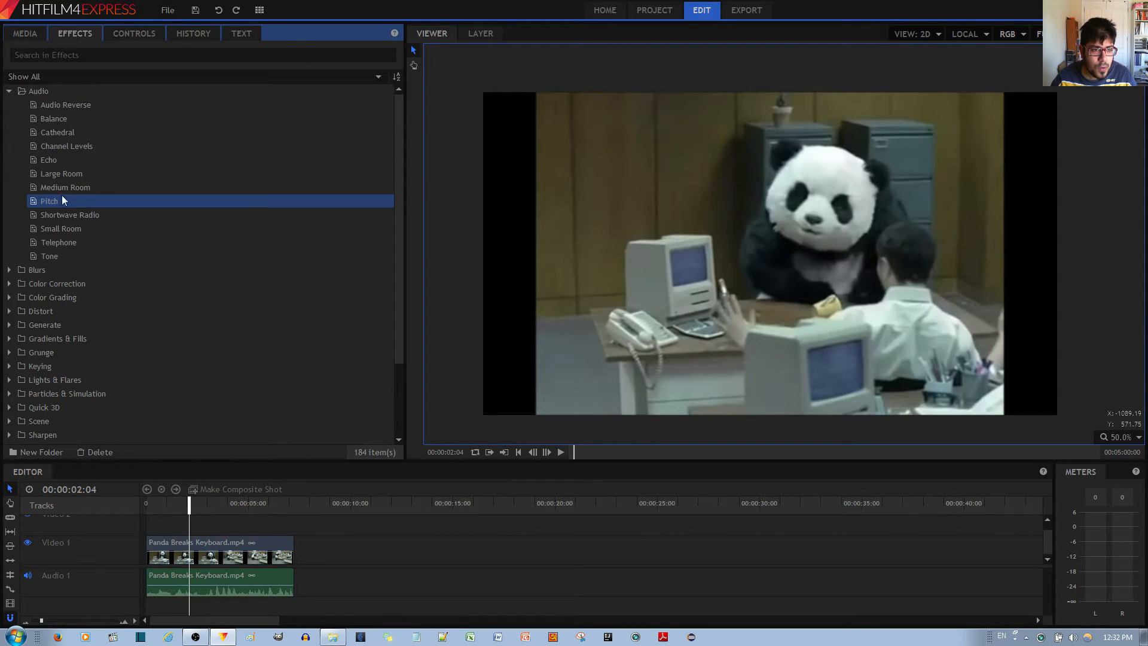
mouse_move(38, 90)
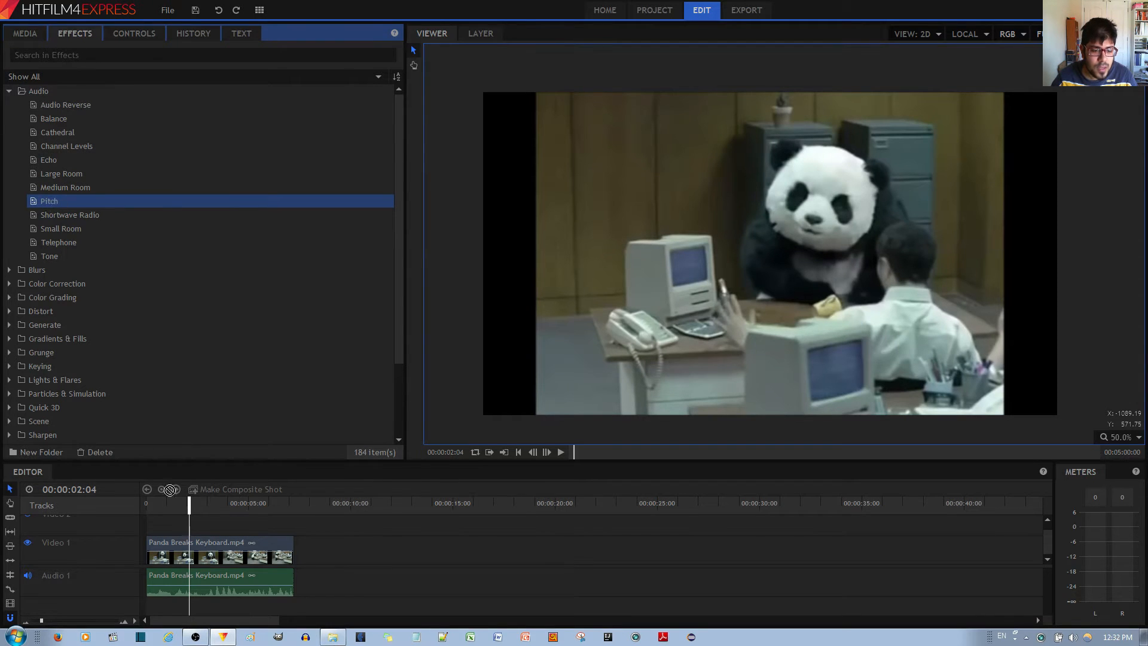
click(220, 553)
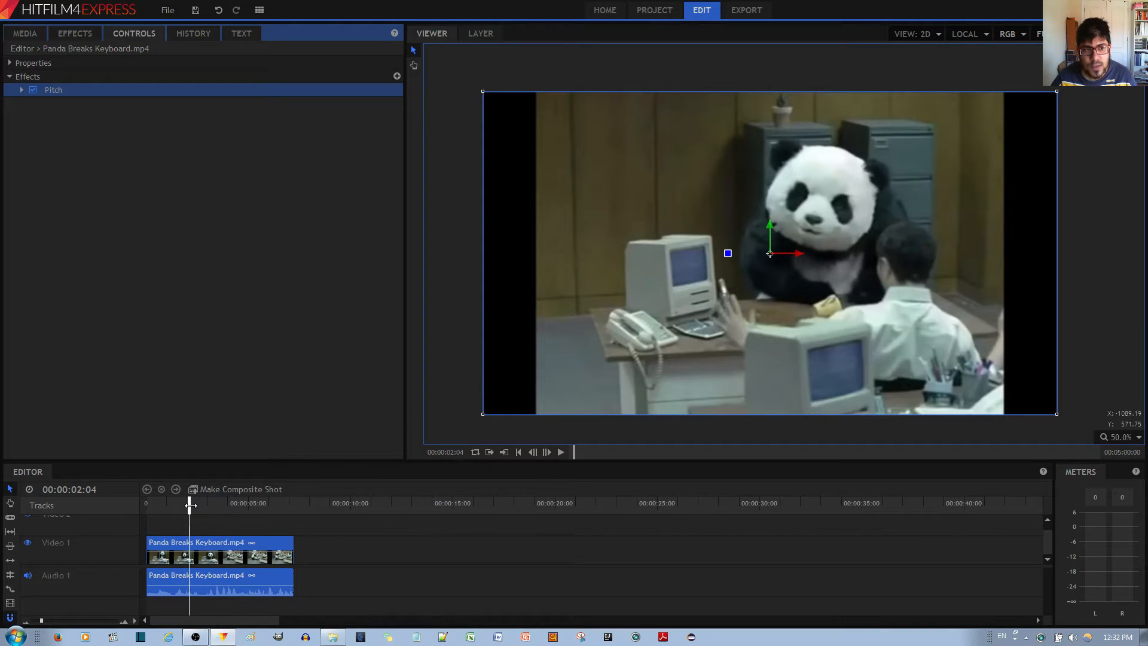
- Cue the playhead back to 00:00:01:14 where the panda grabs the office worker
click(561, 452)
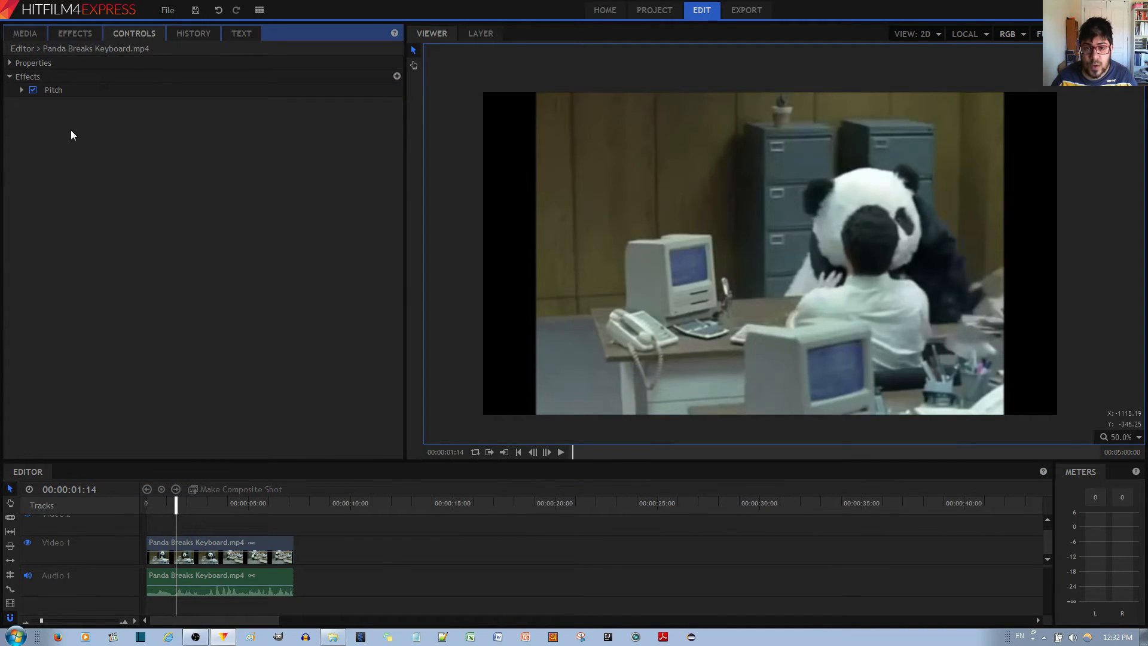
- Set Pitch Semitone Shift to 7.2 and play the clip to hear the higher voice
click(21, 90)
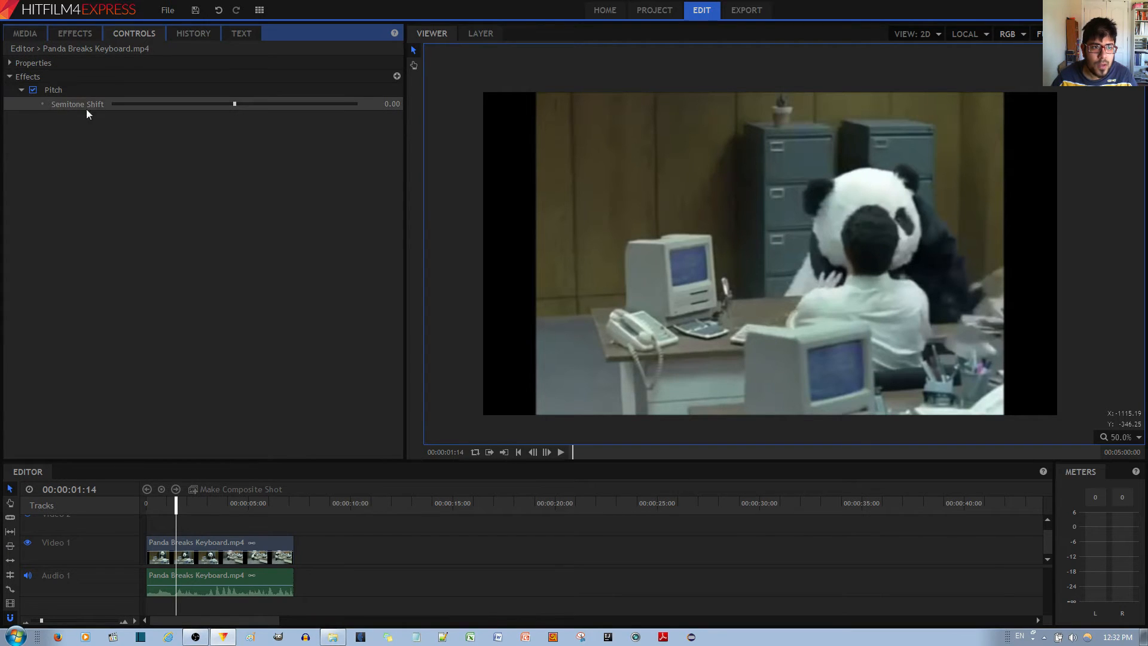
mouse_move(241, 114)
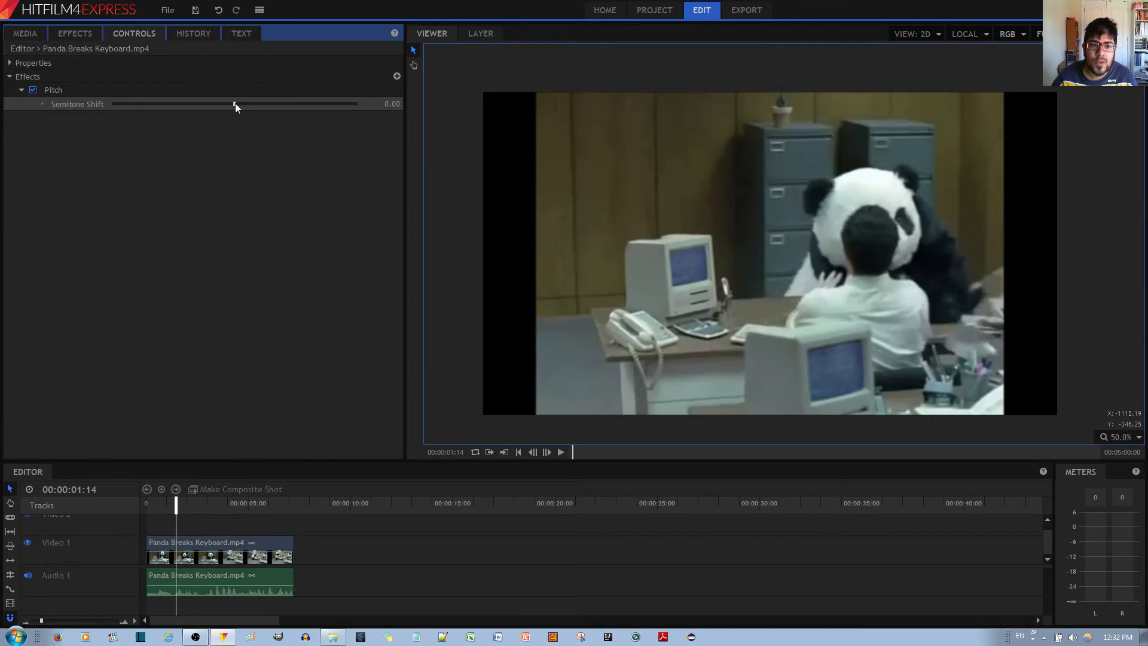
drag(235, 103, 247, 103)
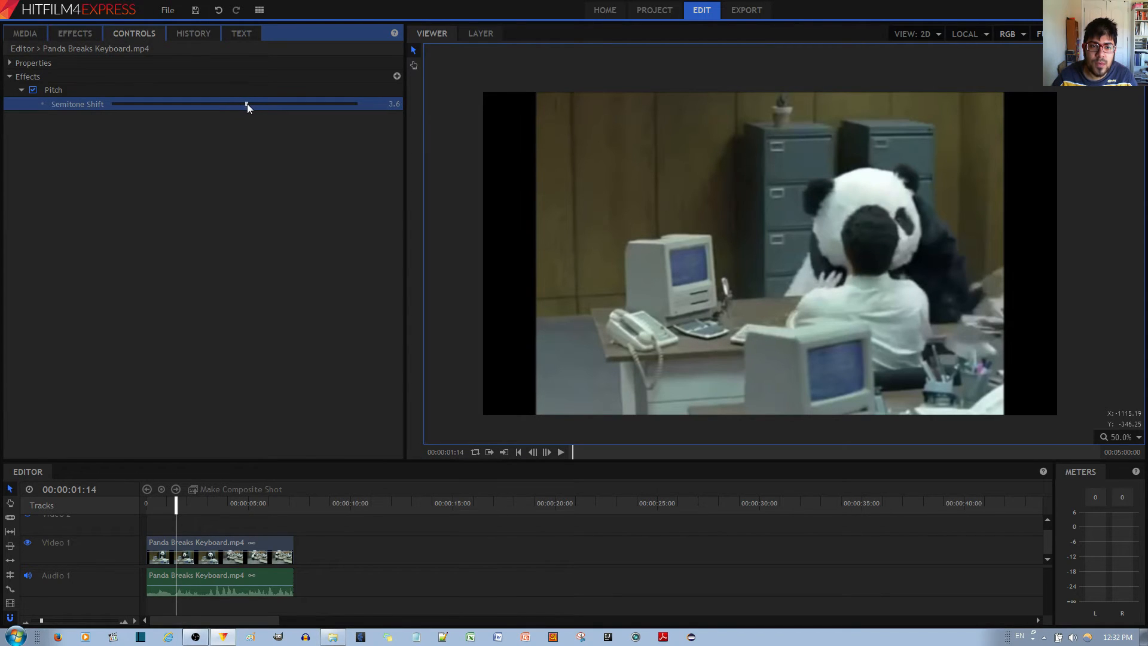
drag(248, 103, 258, 103)
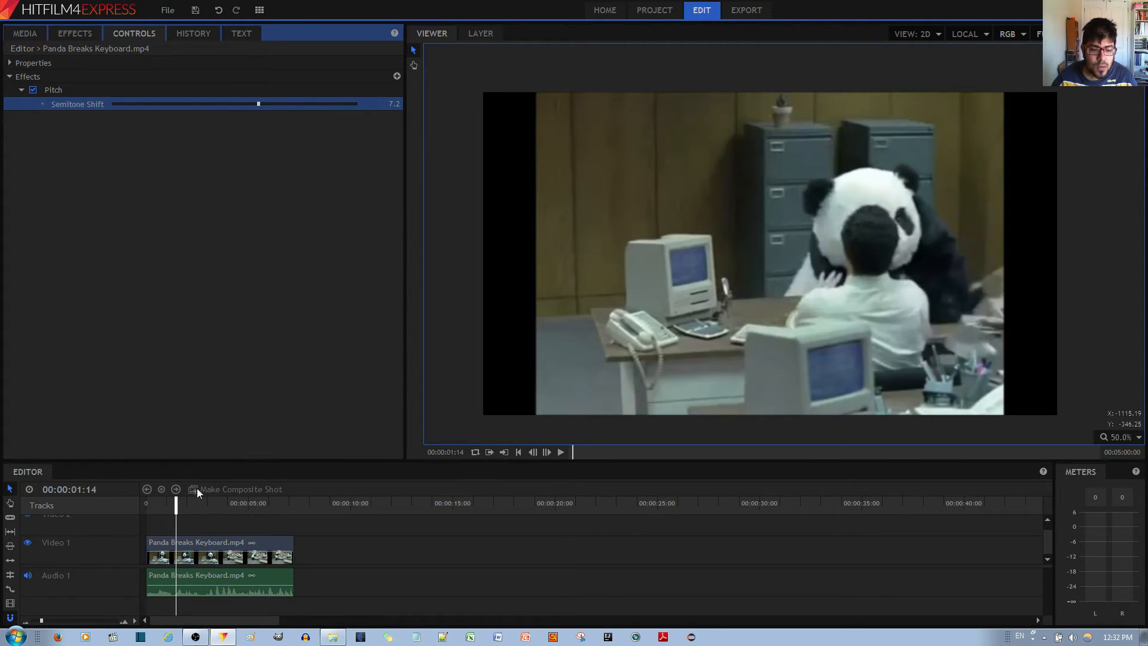
click(560, 452)
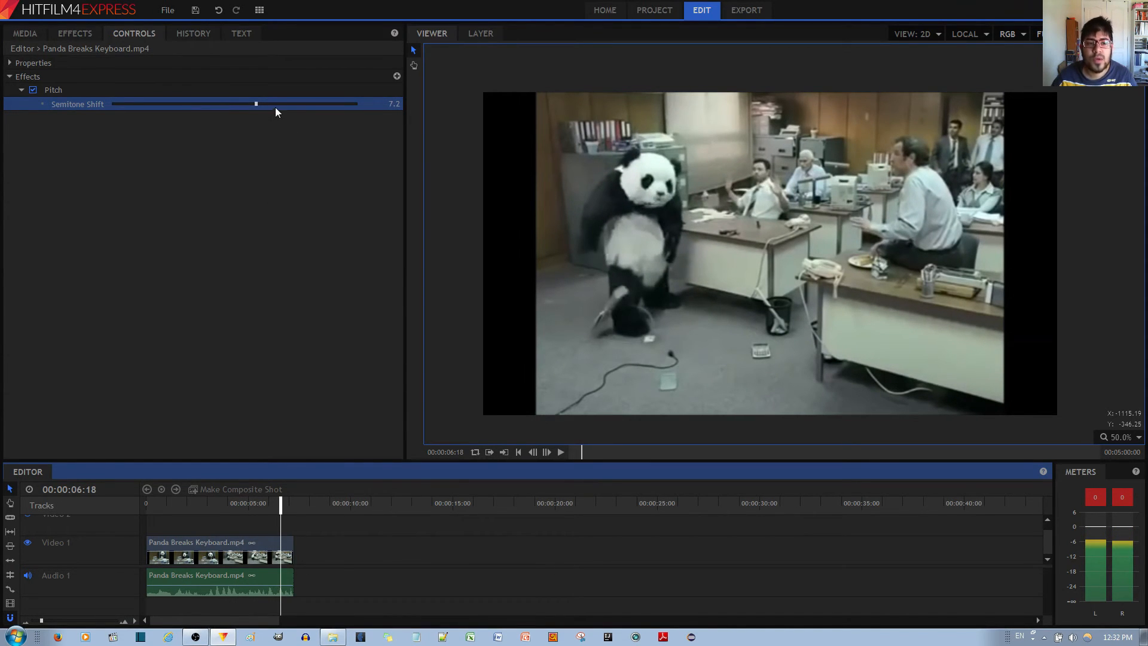
- Set Semitone Shift to -7.2 and play from the start to hear the deeper voice
drag(256, 103, 236, 103)
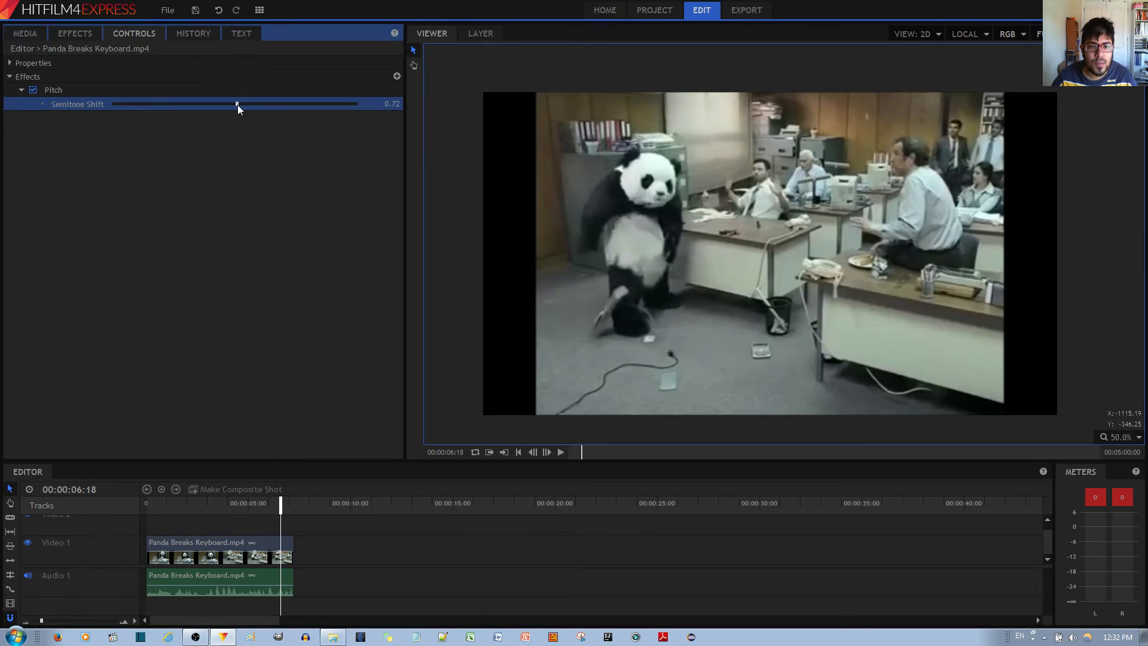
drag(237, 104, 210, 104)
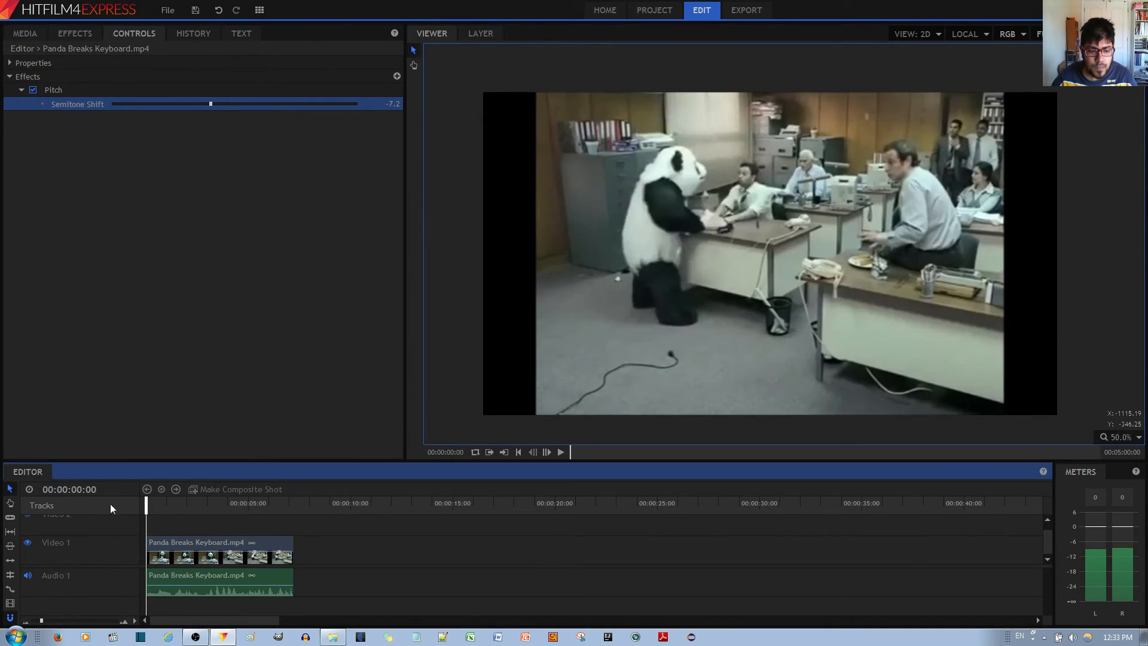
click(560, 452)
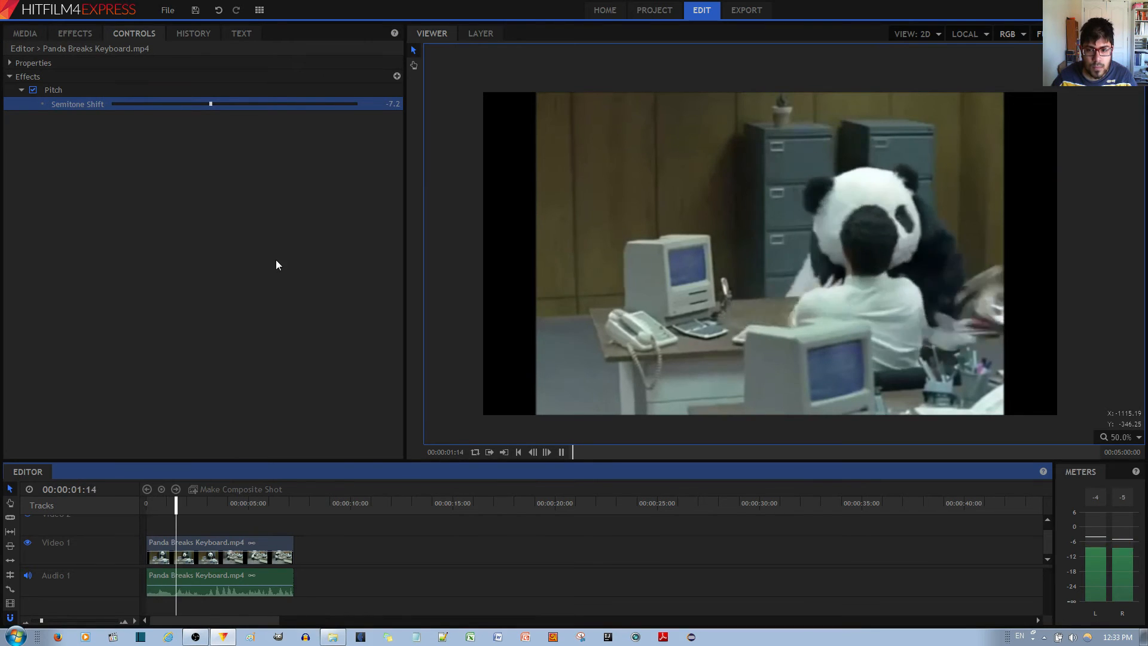
click(562, 452)
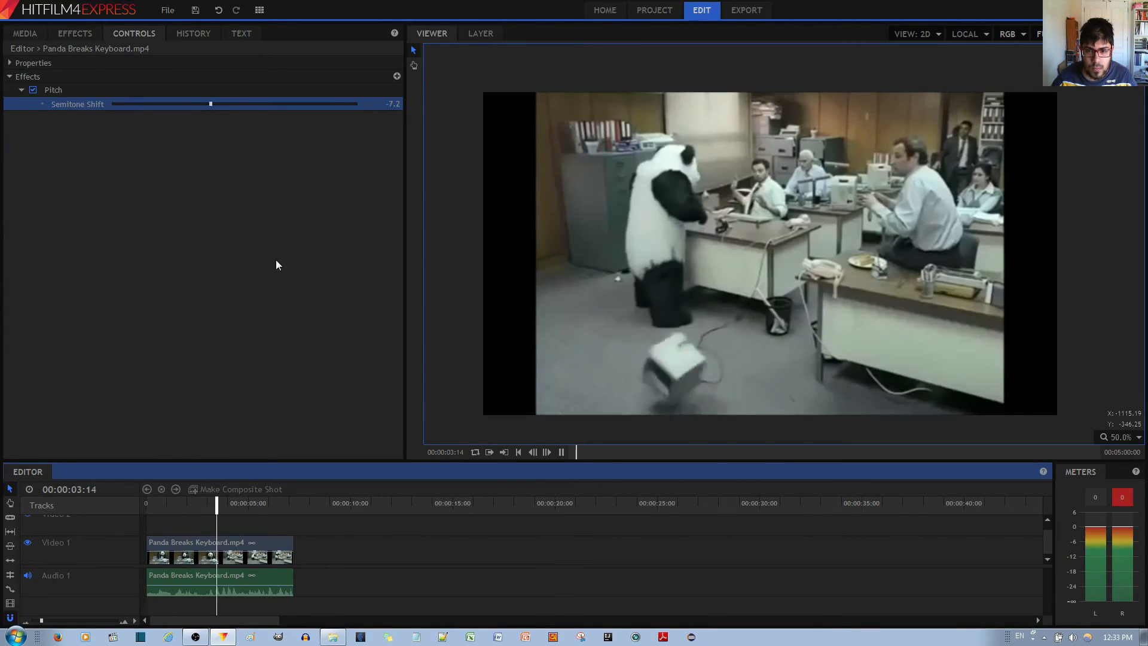
click(560, 452)
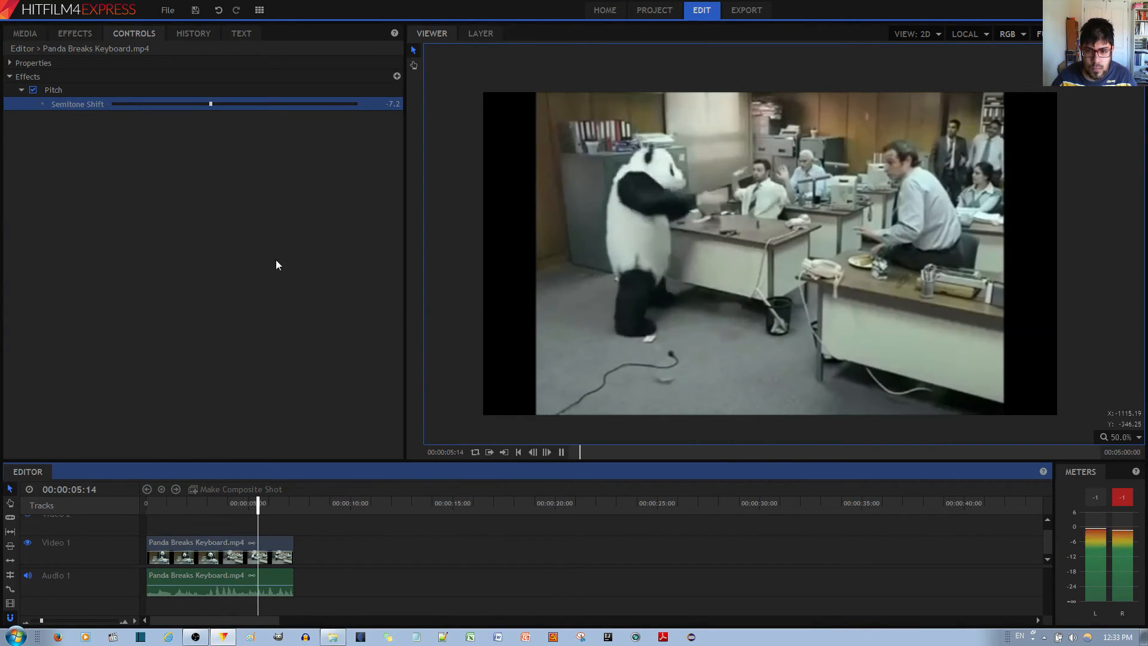